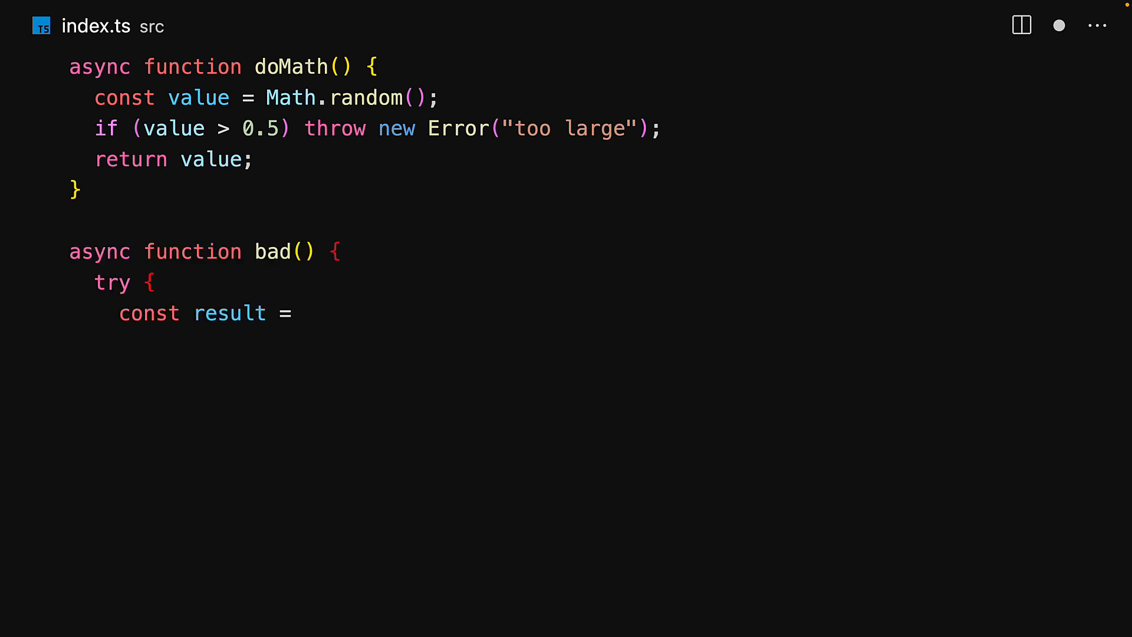
{"action": "type", "text": "await doMath();"}
{"action": "type", "text": "// TypeScript"}
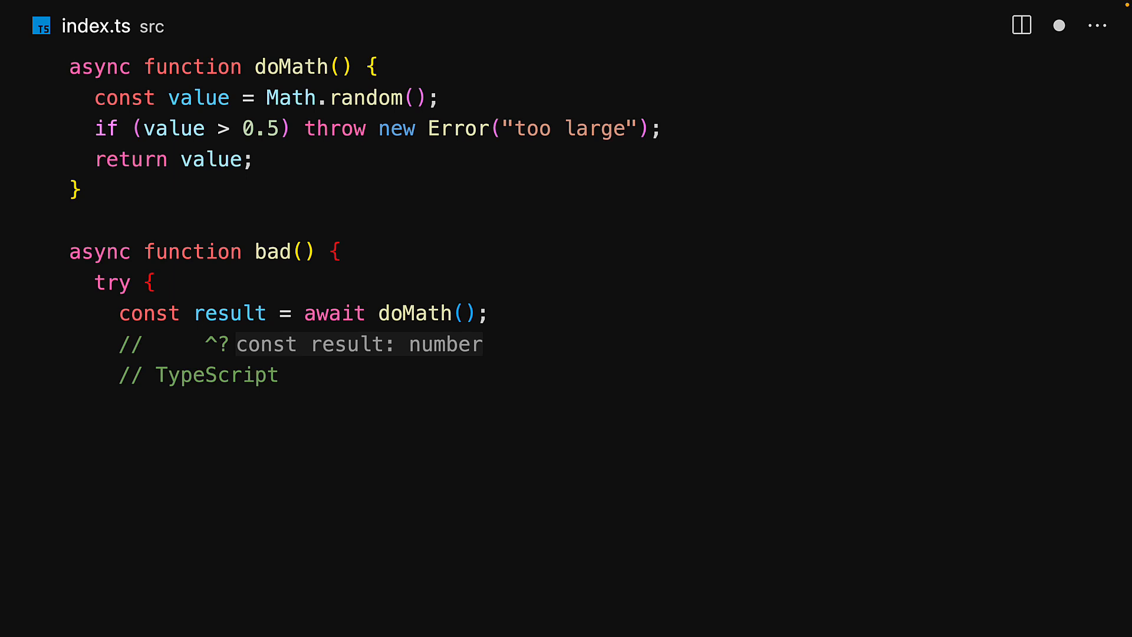
{"action": "type", "text": "has no idea that doMath might error 💩"}
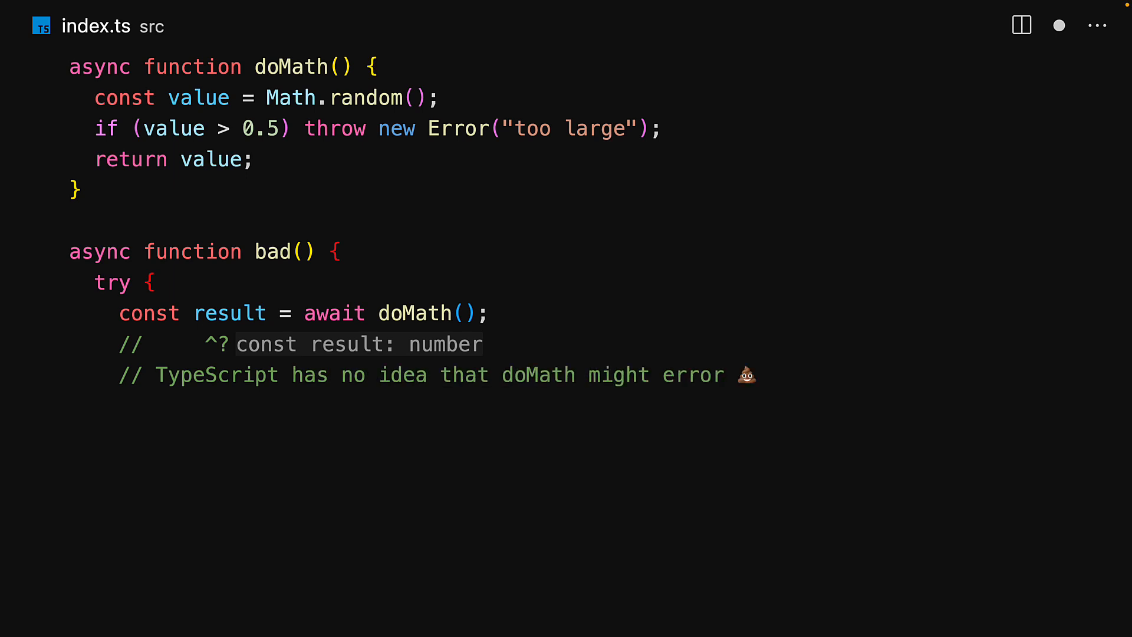
{"action": "type", "text": "console.log(result);"}
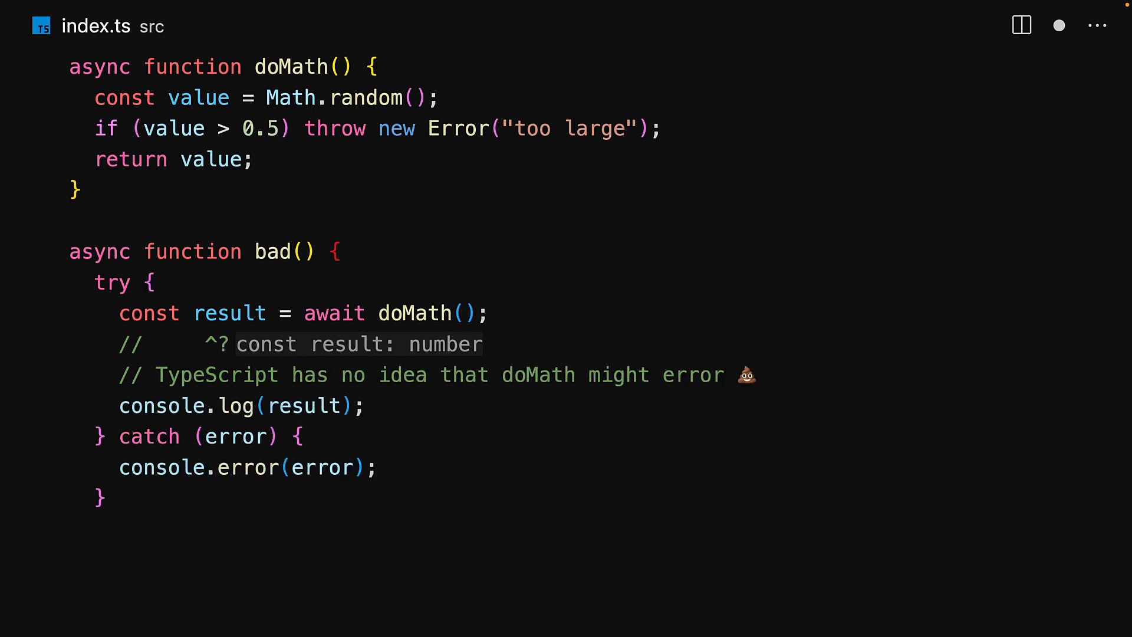
{"action": "type", "text": "// how to use result here 😭"}
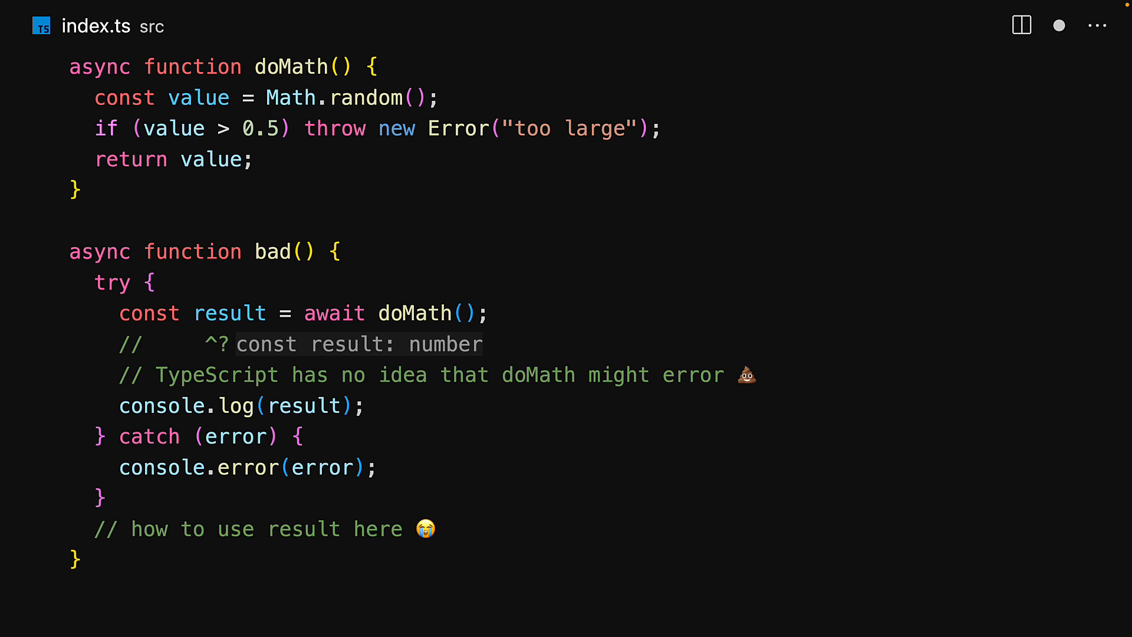
{"action": "scroll", "scroll_direction": "down", "scroll_amount": 3}
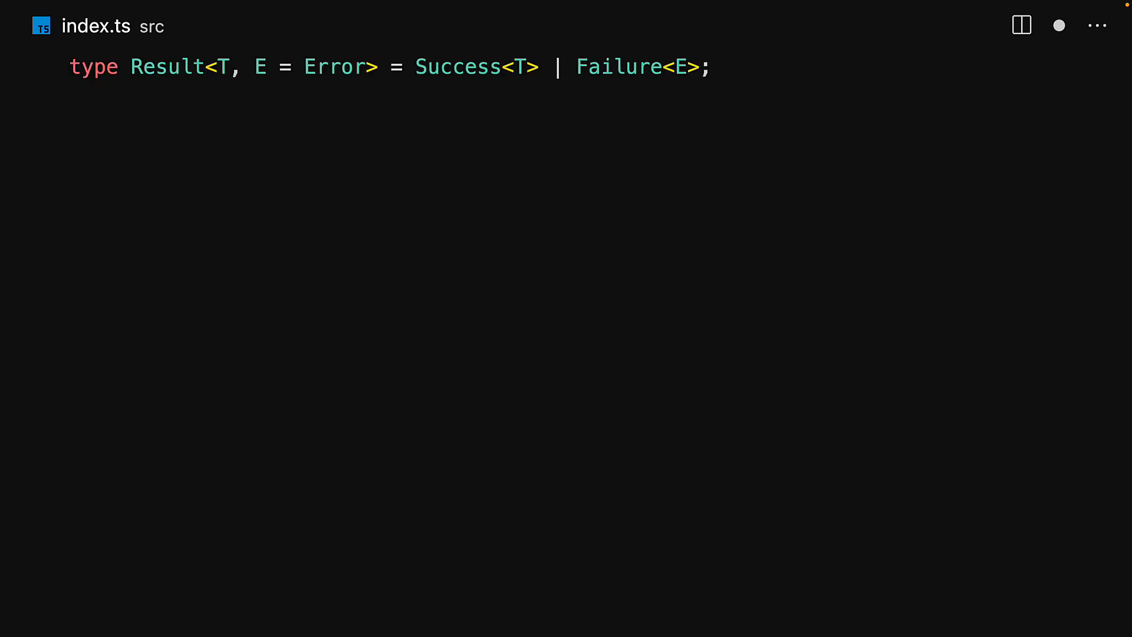
{"action": "type", "text": "type Succe"}
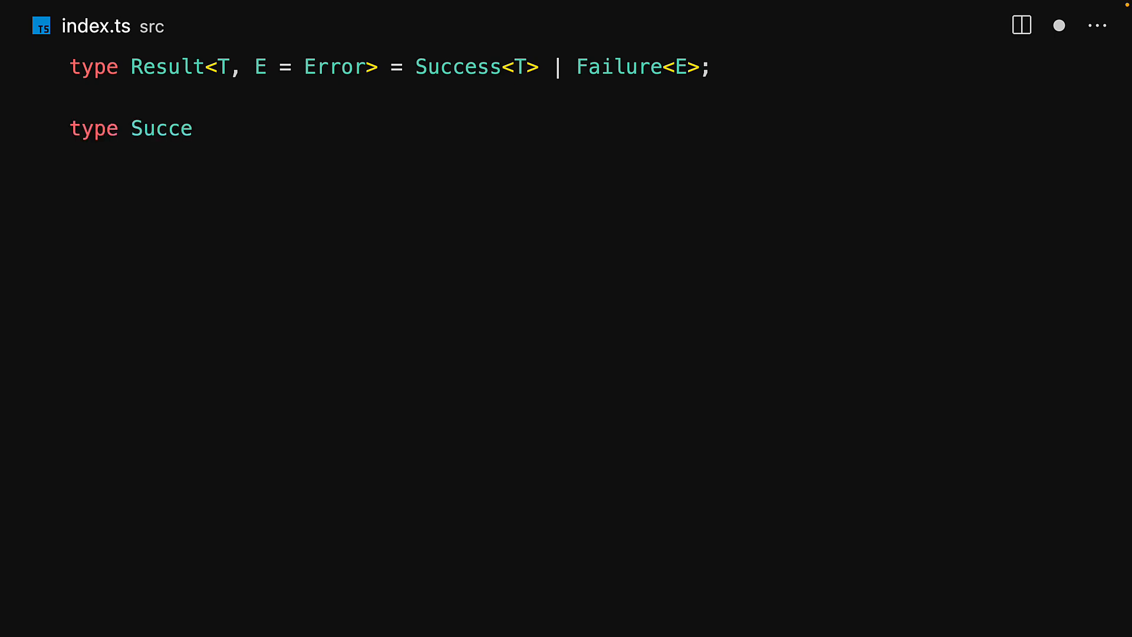
{"action": "type", "text": "ss<T> = { data: T; error: null };"}
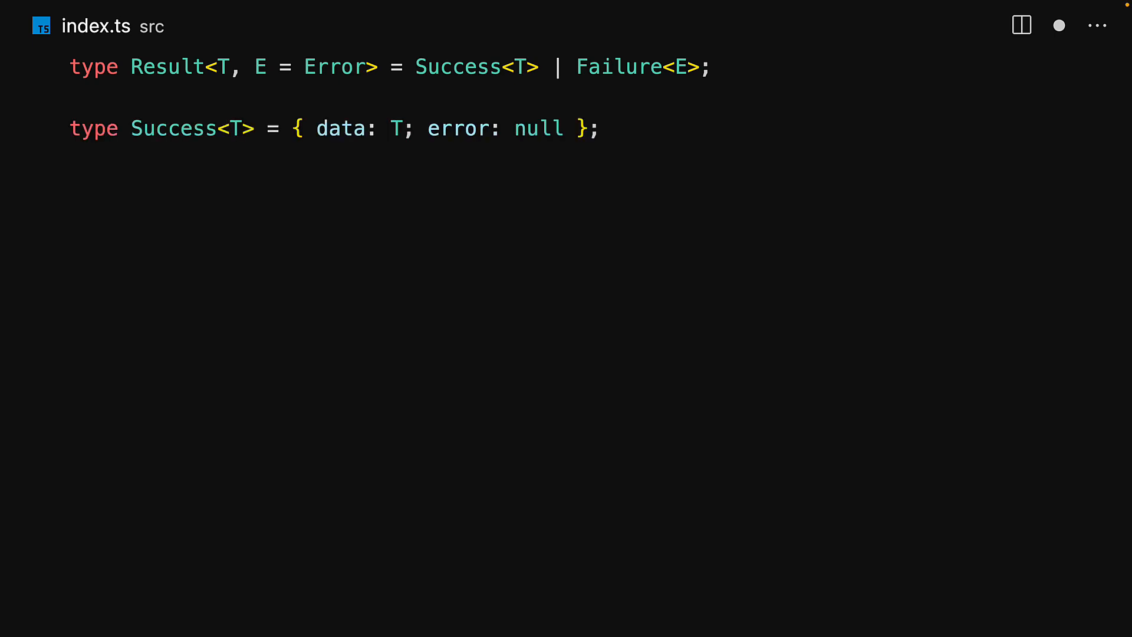
{"action": "type", "text": "type Failure<E> = { data: null; error: E };"}
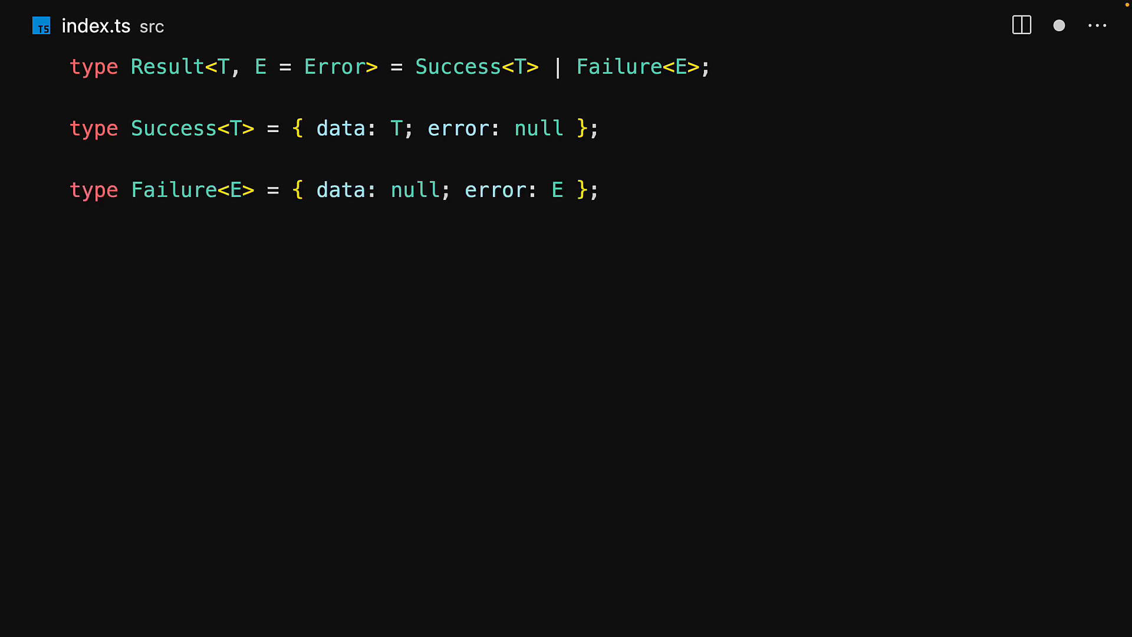
{"action": "type", "text": "export async function tryCatch<T, E = Error>("}
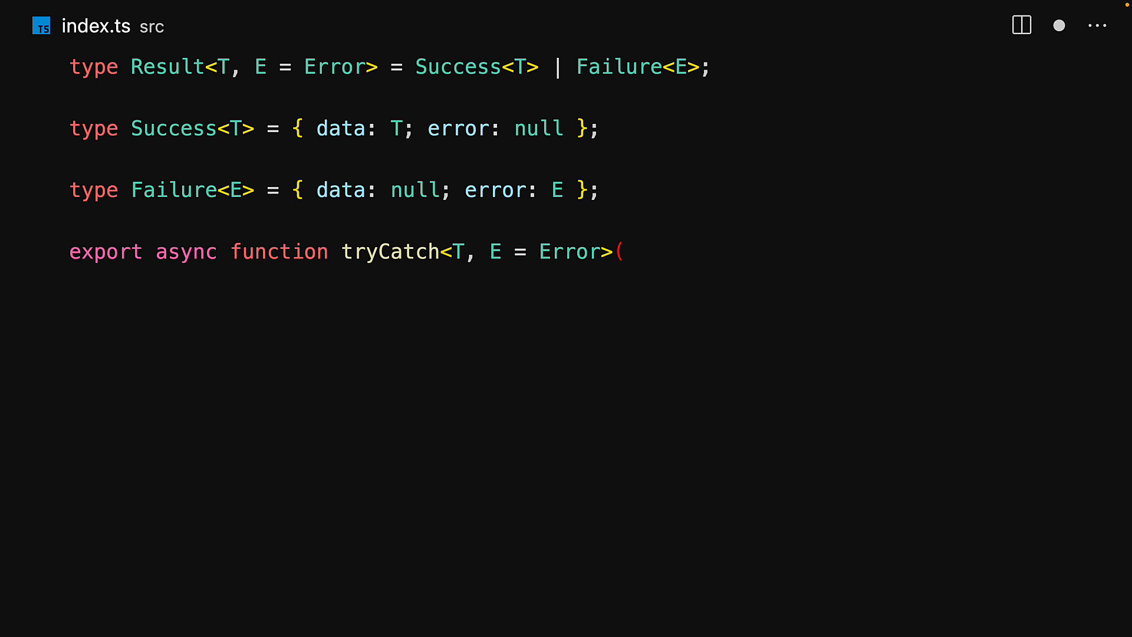
{"action": "type", "text": "promise: Promise<T>"}
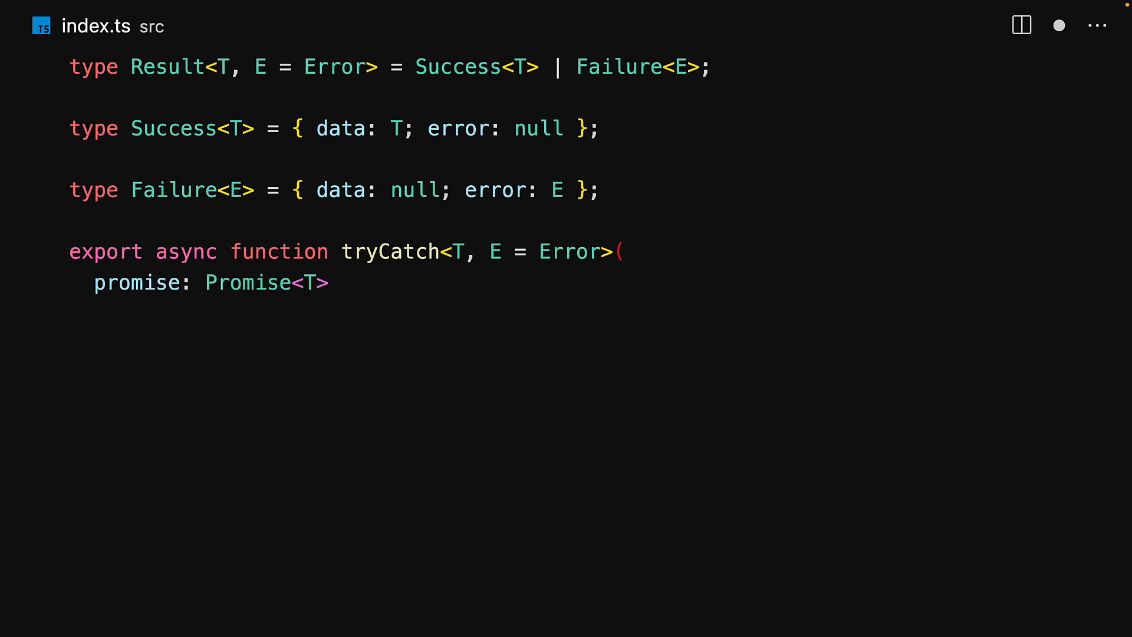
{"action": "type", "text": "): Promise<Result<T, E>> {"}
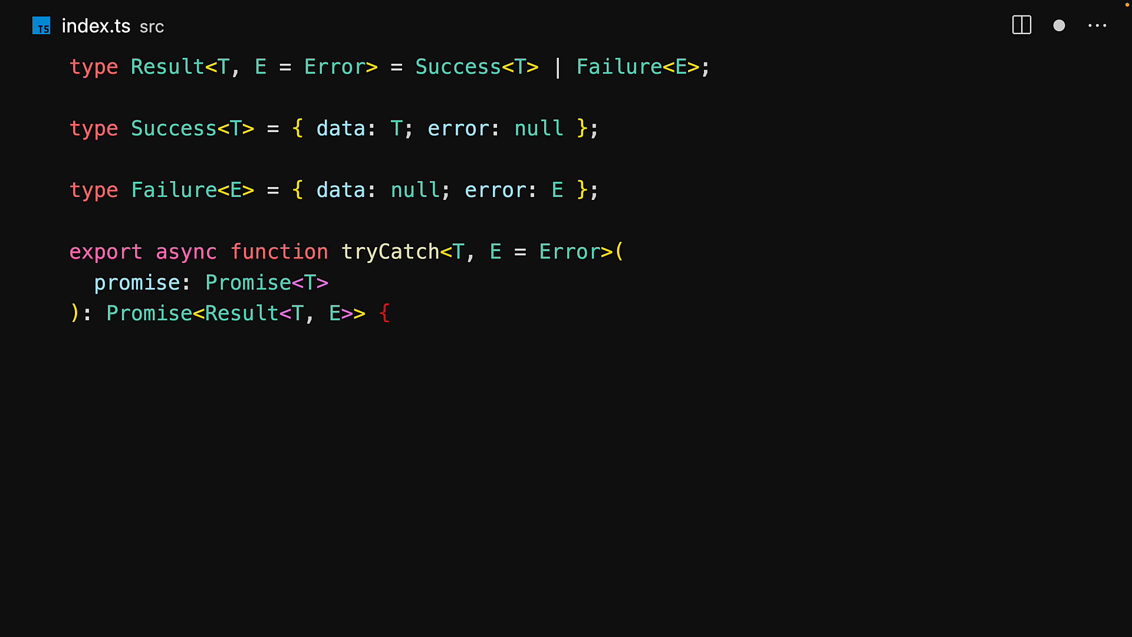
{"action": "type", "text": "try {"}
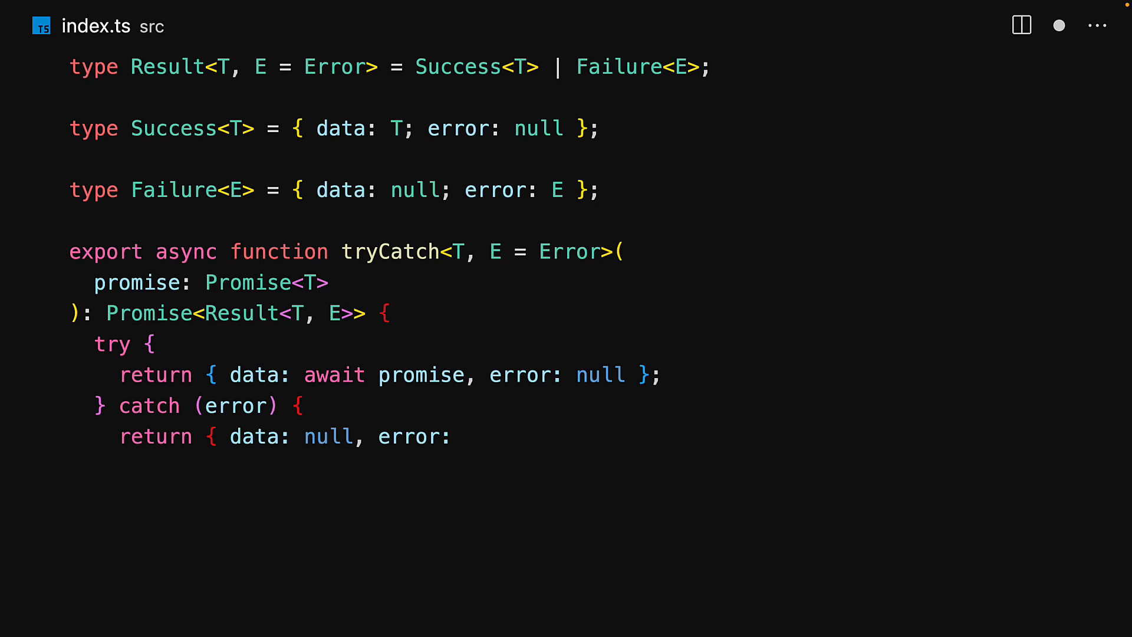
{"action": "type", "text": "error as E };"}
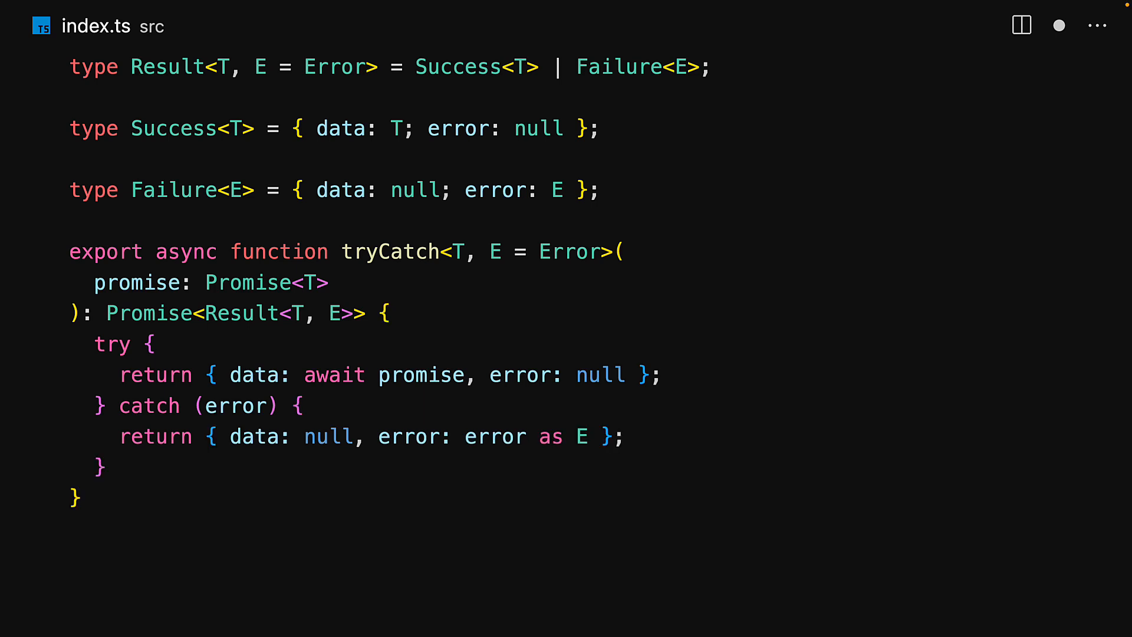
{"action": "scroll", "scroll_direction": "down", "scroll_amount": 3}
{"action": "type", "text": "async function good() {"}
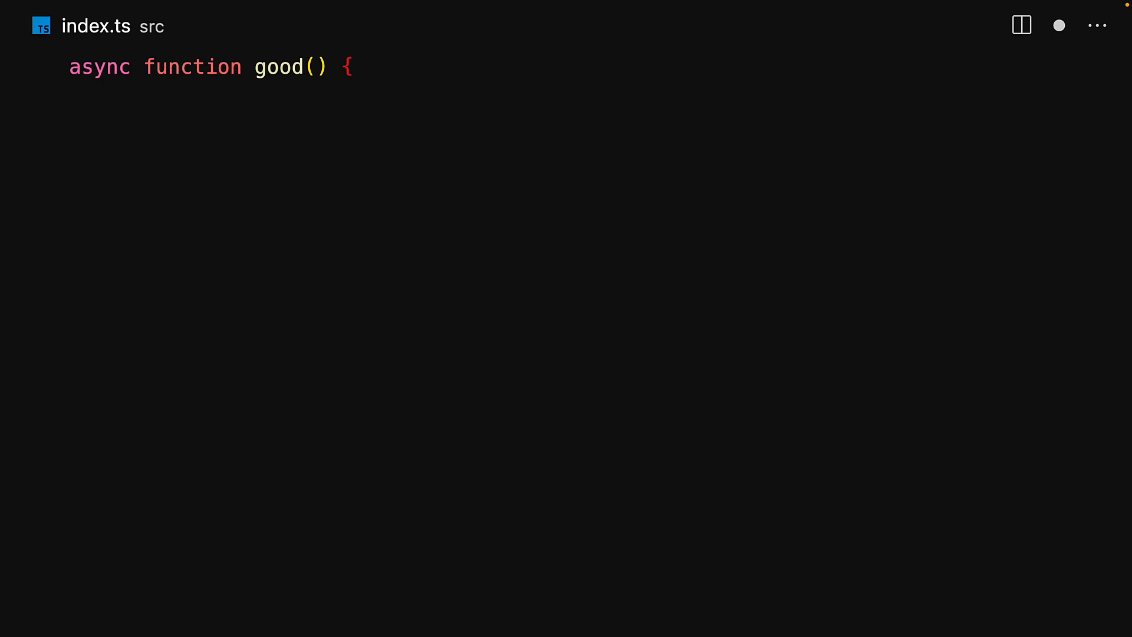
{"action": "type", "text": "const { data, error } = await tryCatch(doMath());"}
{"action": "type", "text": "console"}
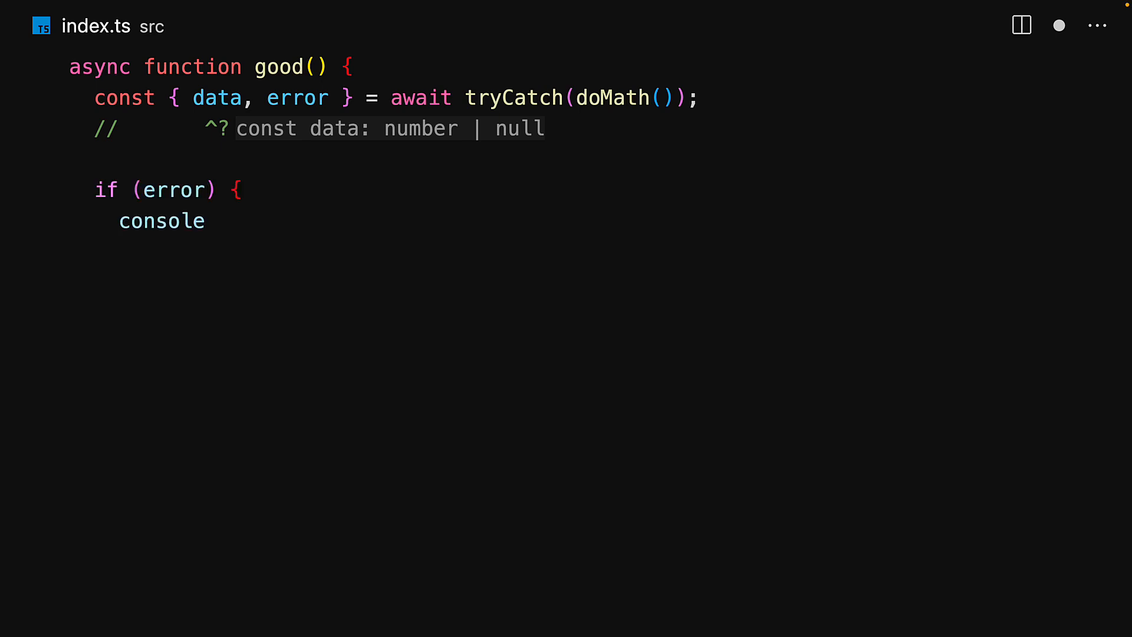
{"action": "type", "text": ".error(error);"}
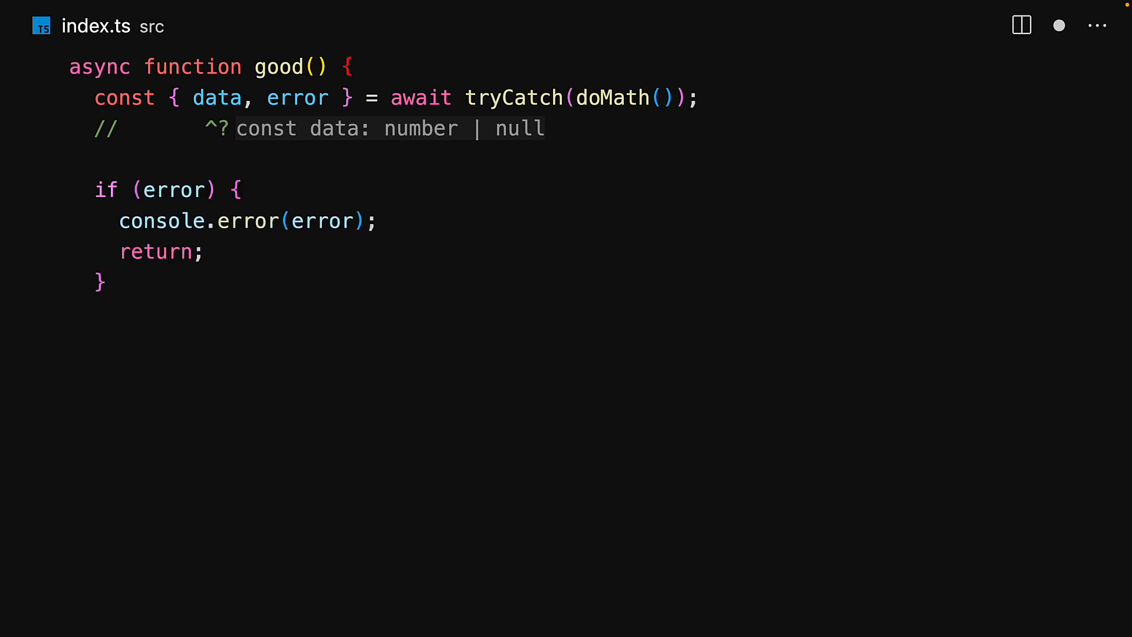